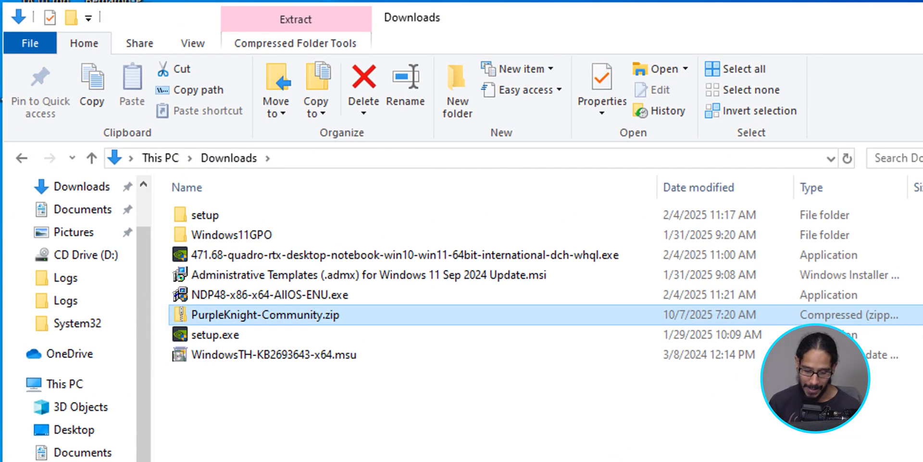
- Extract PurpleKnight-Community.zip to its default destination in Downloads
right_click(265, 315)
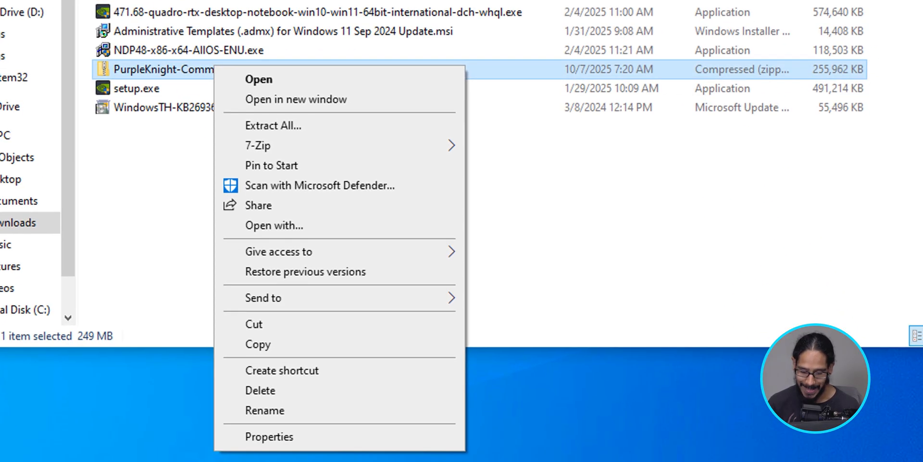
left_click(273, 126)
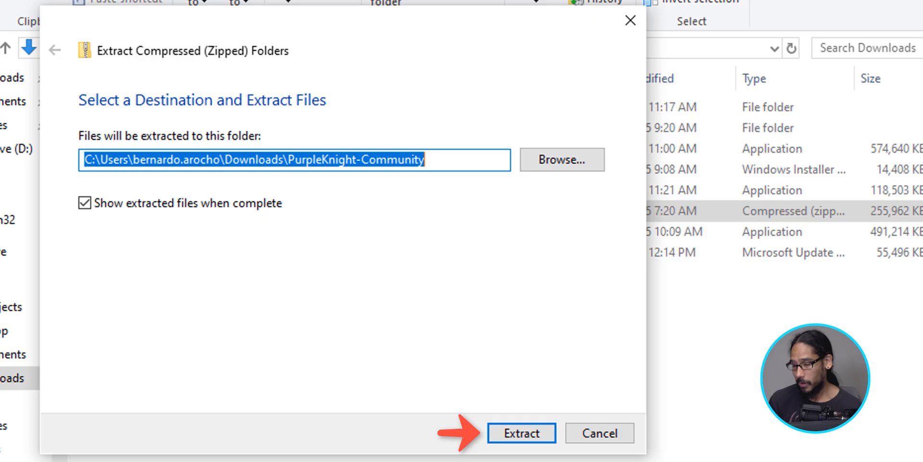
left_click(520, 433)
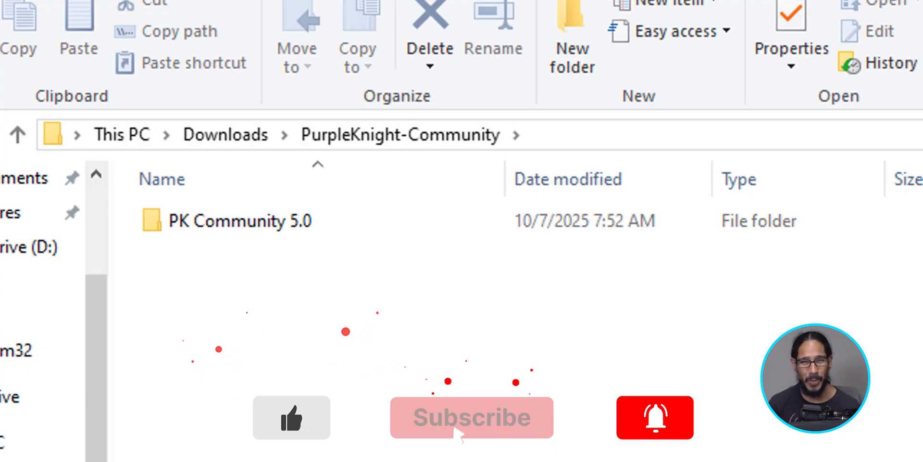
- Open the PK Community 5.0 folder to show PurpleKnight.exe and its files
left_click(238, 220)
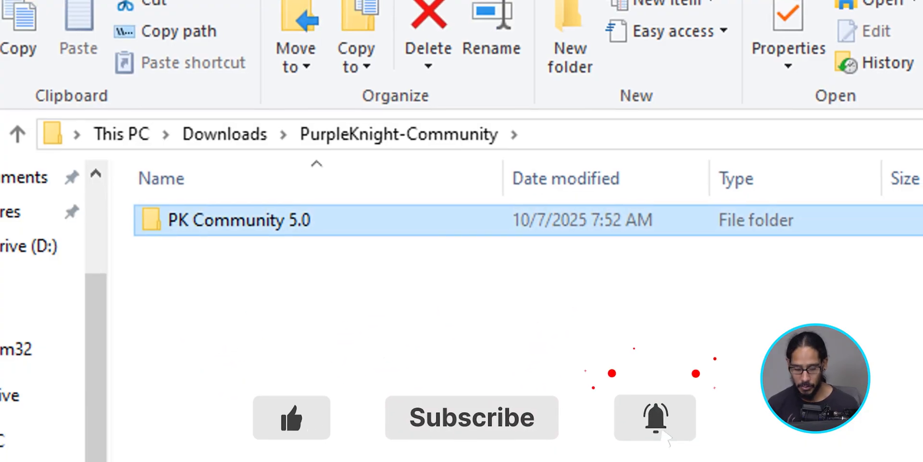
double_click(239, 220)
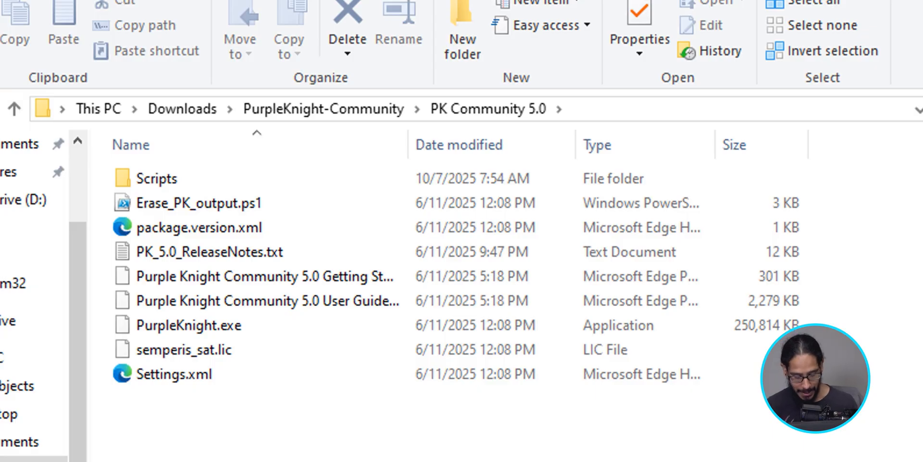
- Launch Windows PowerShell (Admin) from the Start menu and approve the UAC prompt
right_click(8, 446)
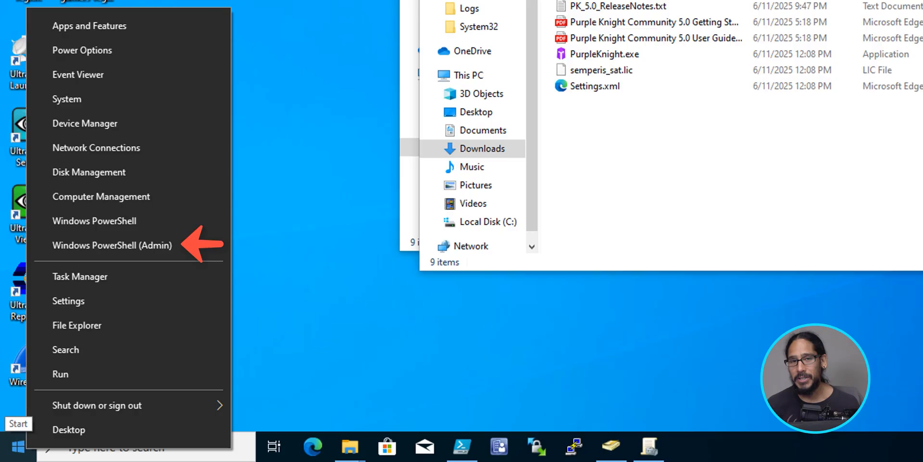
left_click(111, 245)
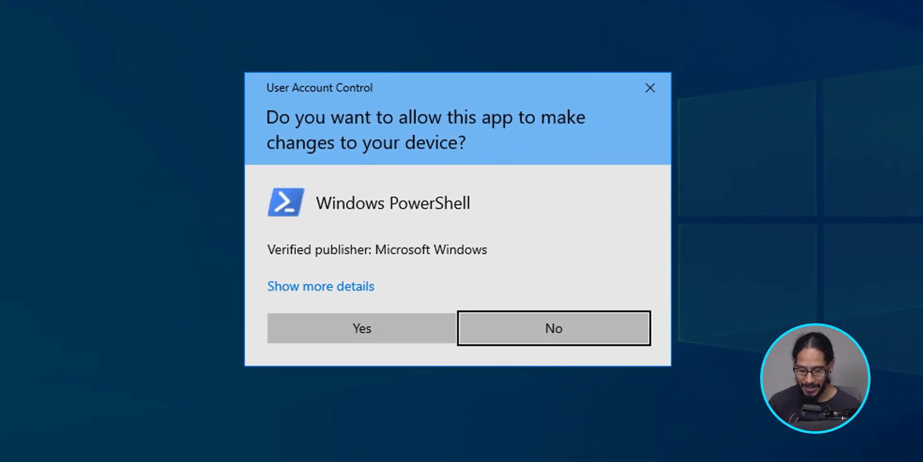
left_click(361, 327)
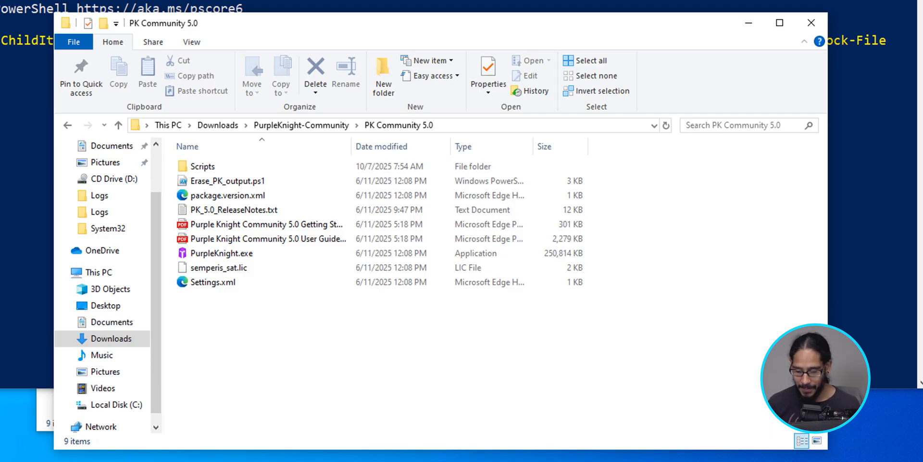
- Run PurpleKnight.exe as administrator, approving the User Account Control prompt
left_click(221, 253)
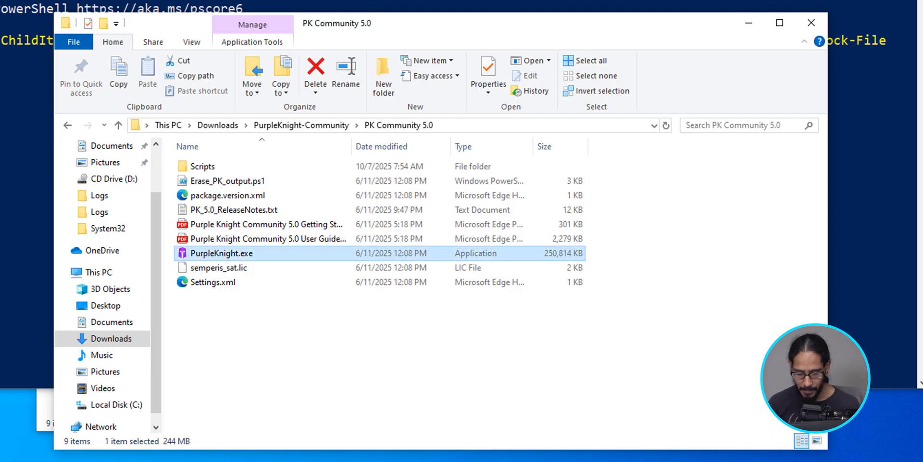
right_click(222, 252)
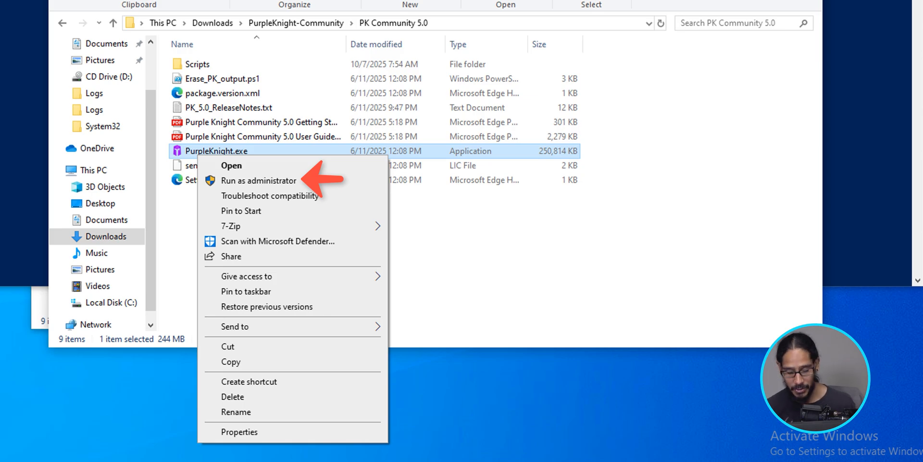
left_click(258, 180)
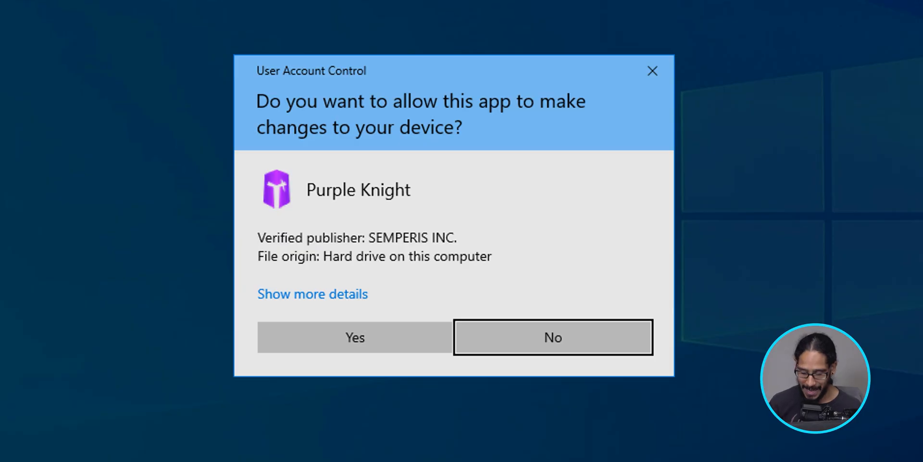
left_click(354, 337)
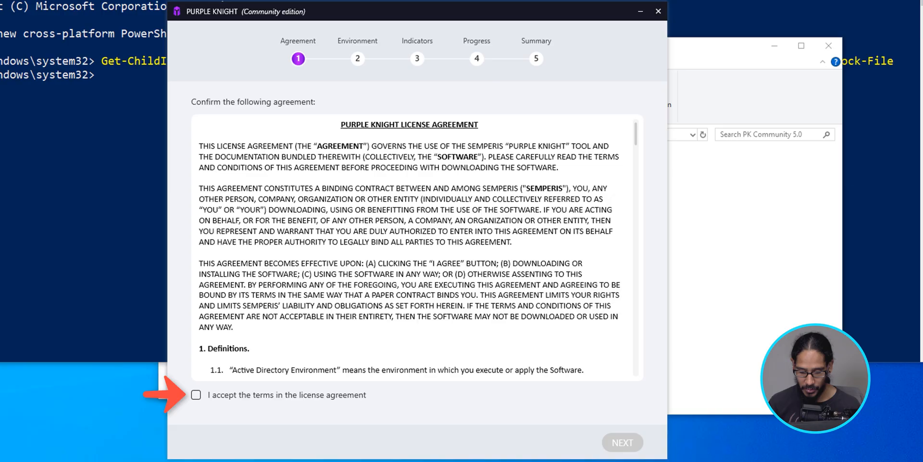
- Accept the Purple Knight license agreement and continue to environment selection
left_click(195, 395)
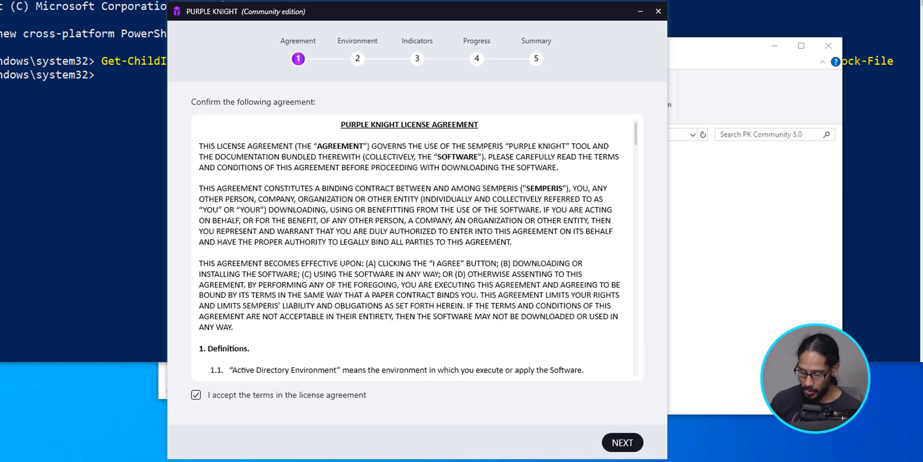
left_click(622, 443)
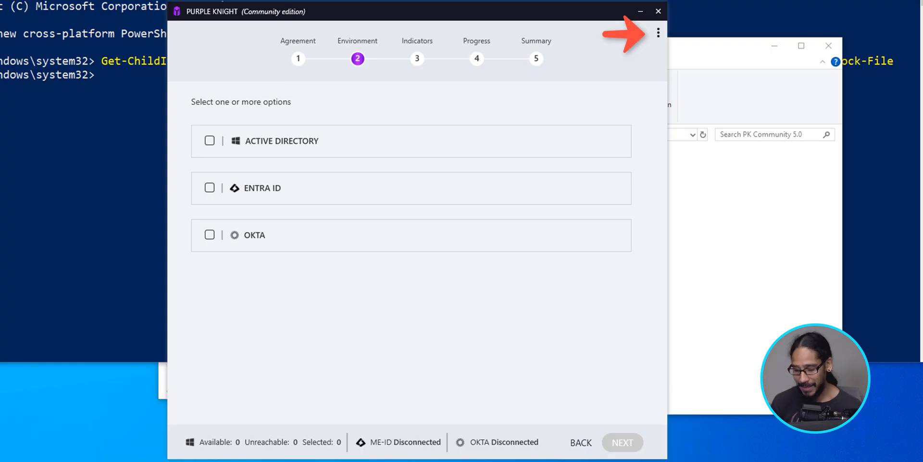
left_click(658, 32)
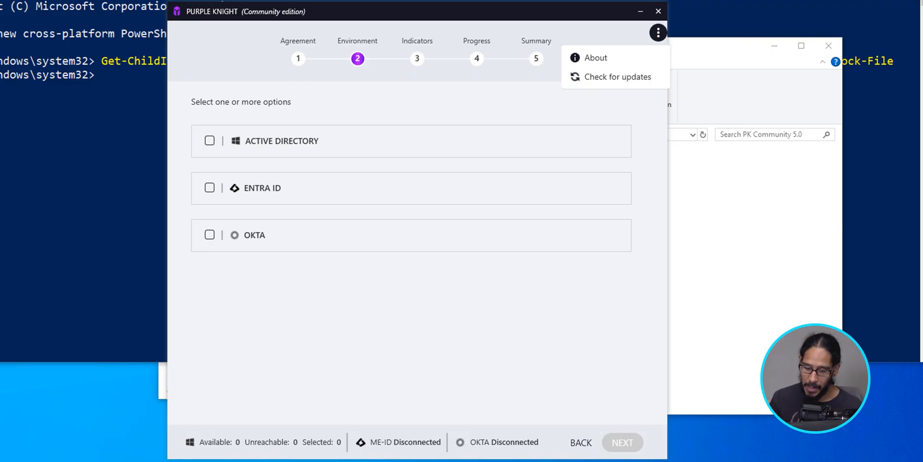
left_click(658, 32)
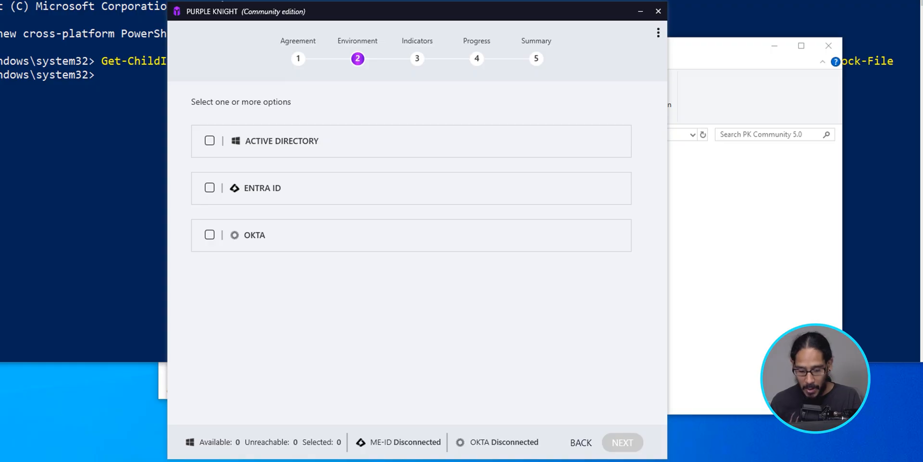
left_click(209, 141)
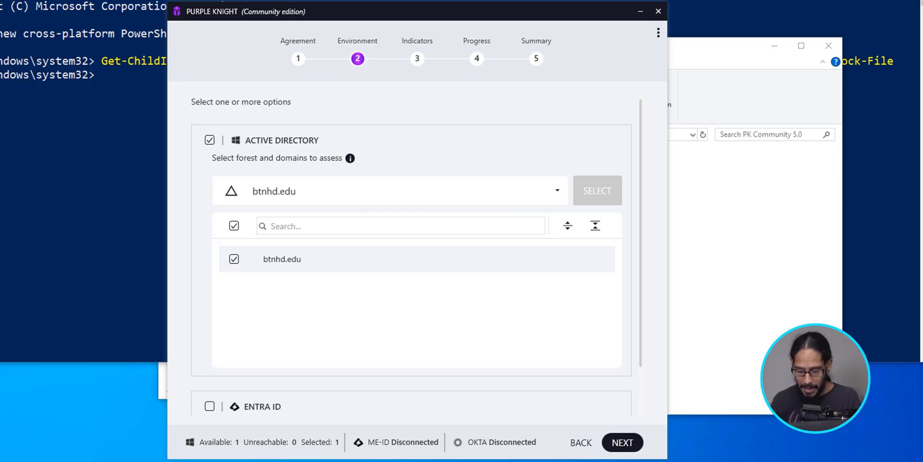
- Proceed with Active Directory and the btnhd.edu forest to the indicators list
left_click(622, 443)
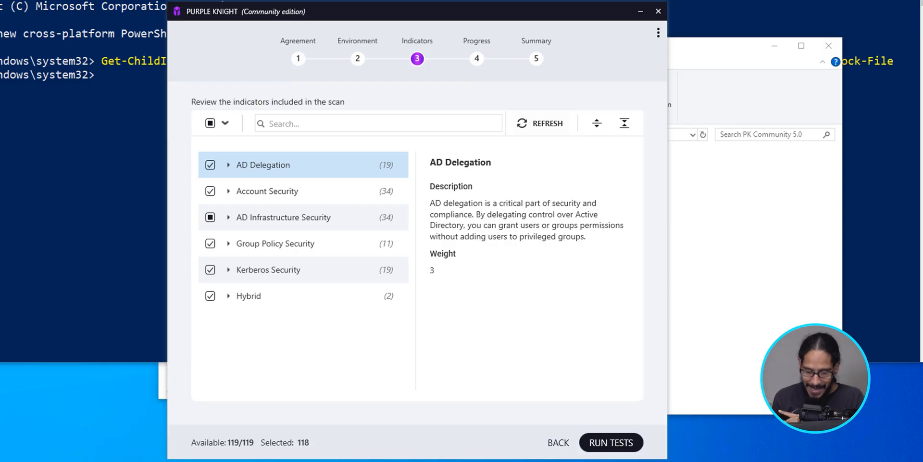
- Review the Zerologon indicator under AD Infrastructure Security, then run the 118 selected tests
left_click(229, 217)
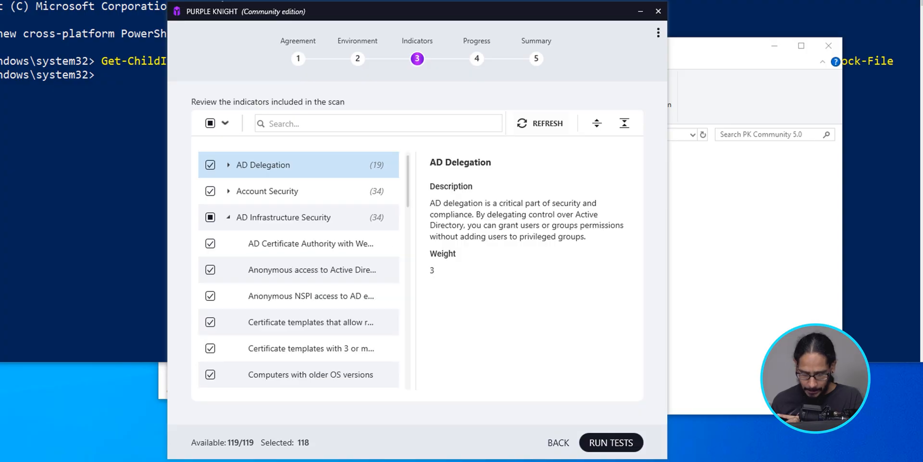
scroll("down", 3)
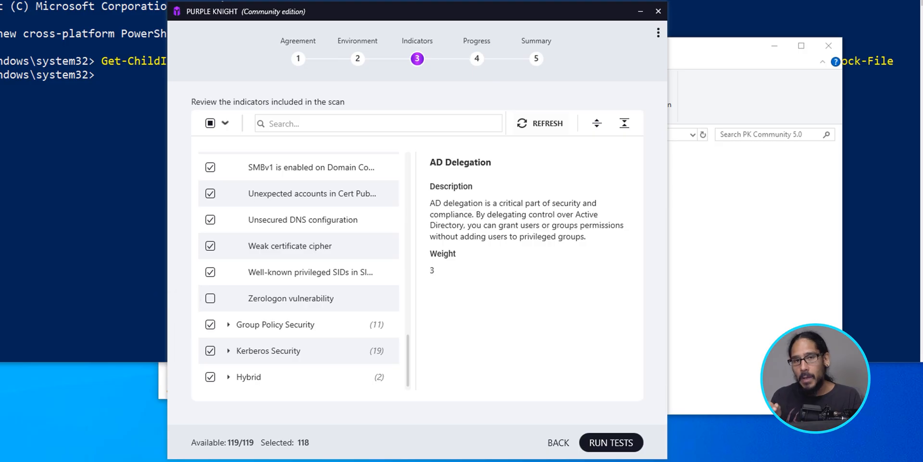
left_click(291, 298)
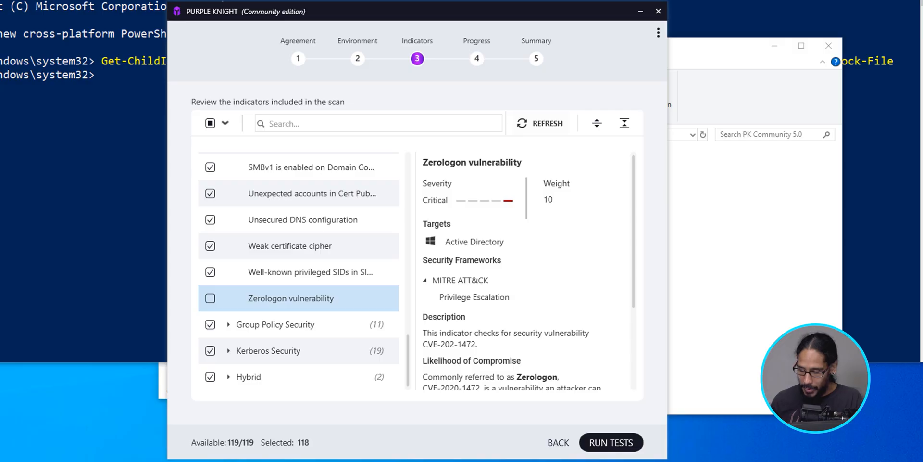
left_click(611, 443)
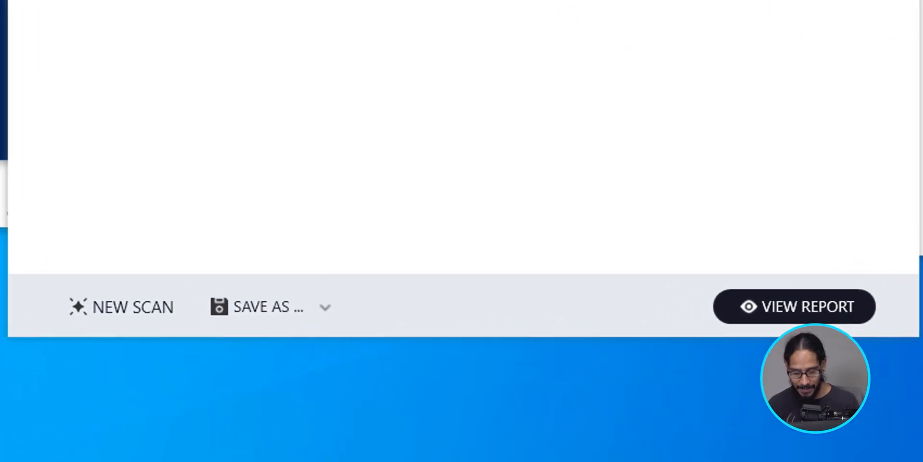
- Save a Full PDF report under the suggested name, declining to open the output folder
left_click(325, 306)
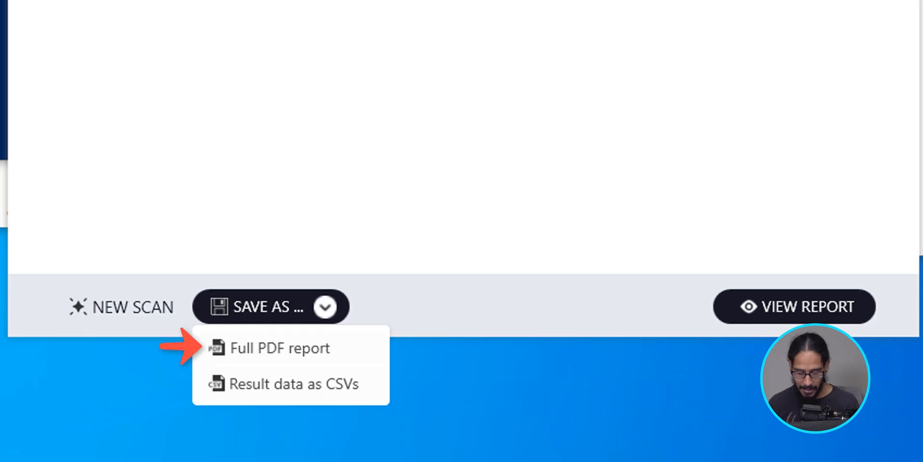
left_click(280, 347)
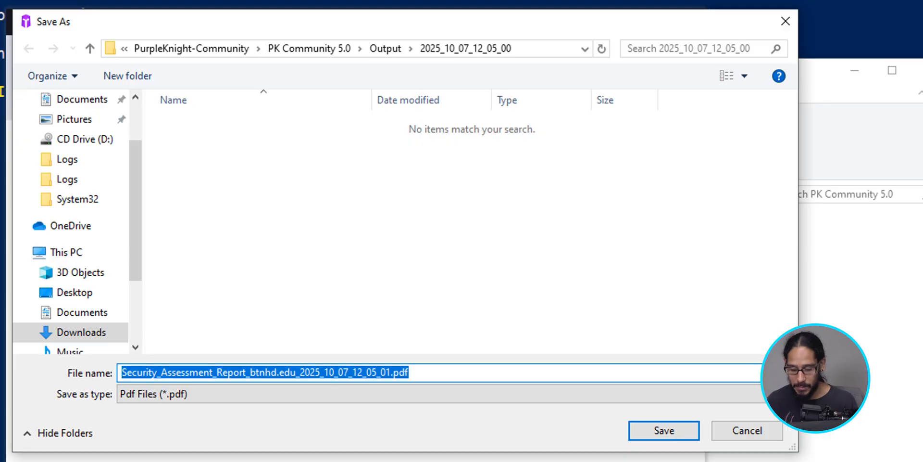
left_click(663, 430)
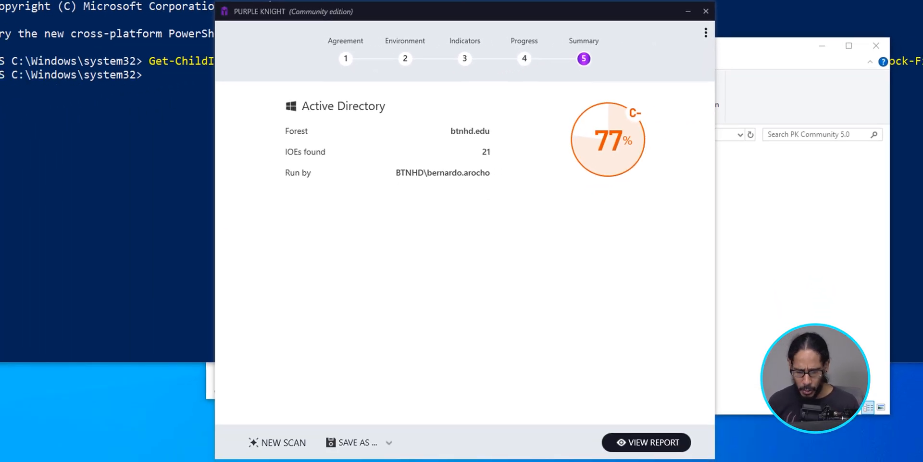
left_click(354, 443)
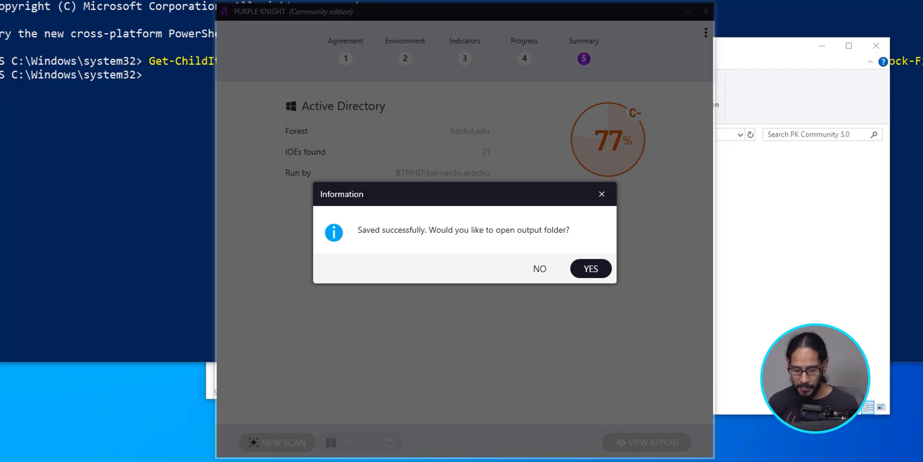
left_click(538, 268)
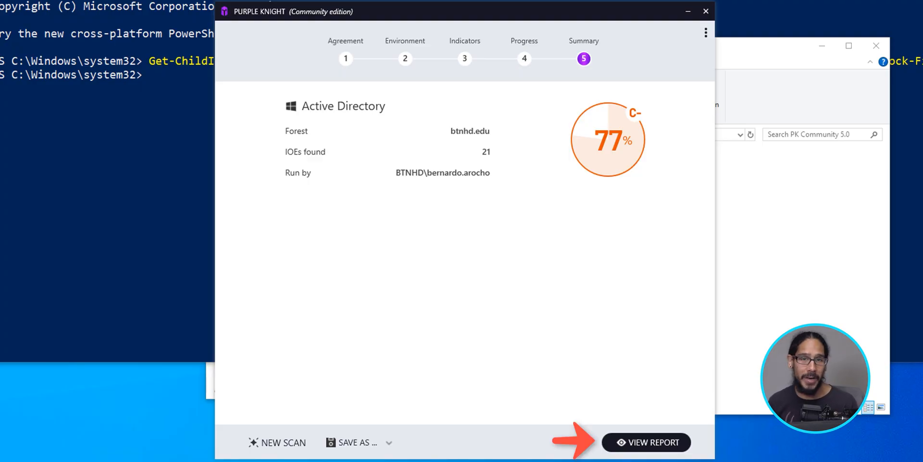
- View the HTML report in Edge and scroll down to the additional IOEs list
left_click(646, 442)
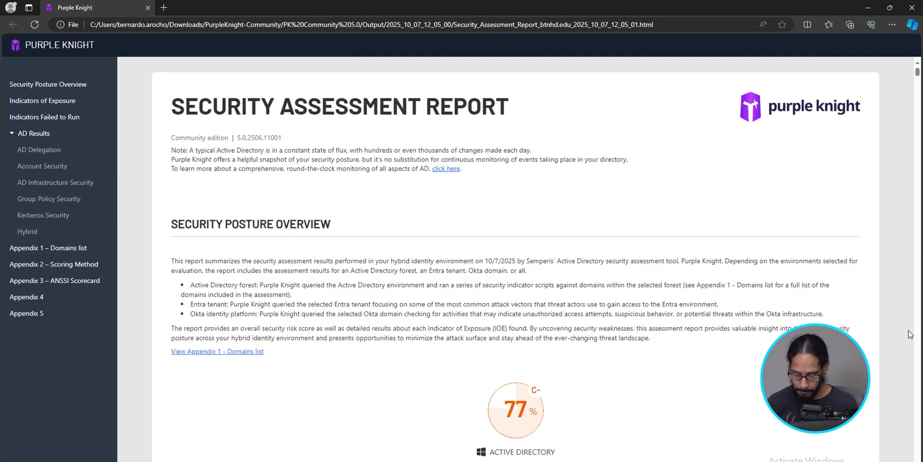
scroll("down", 3)
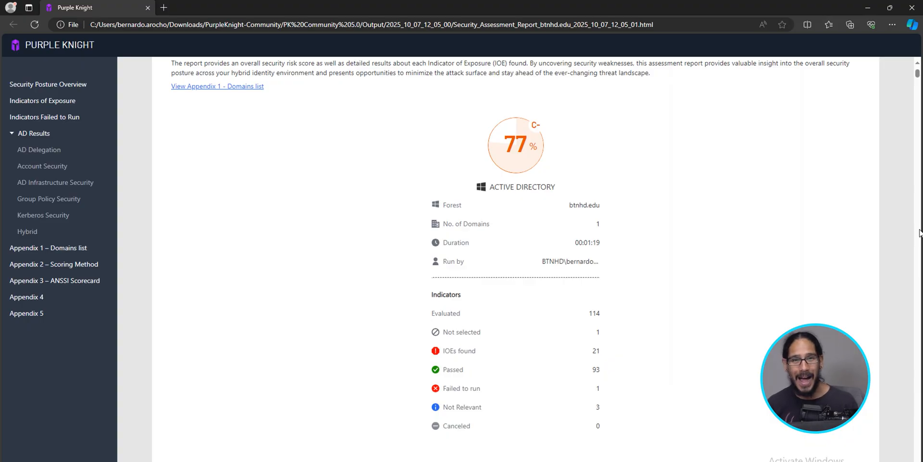
scroll("down", 3)
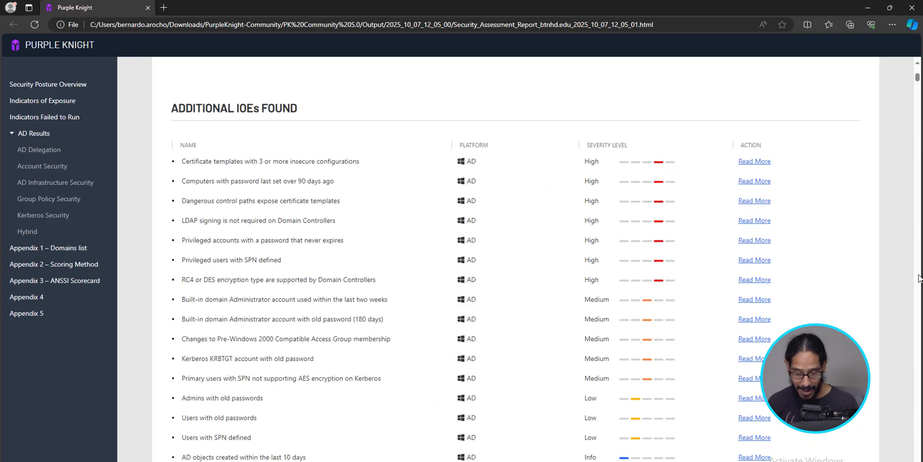